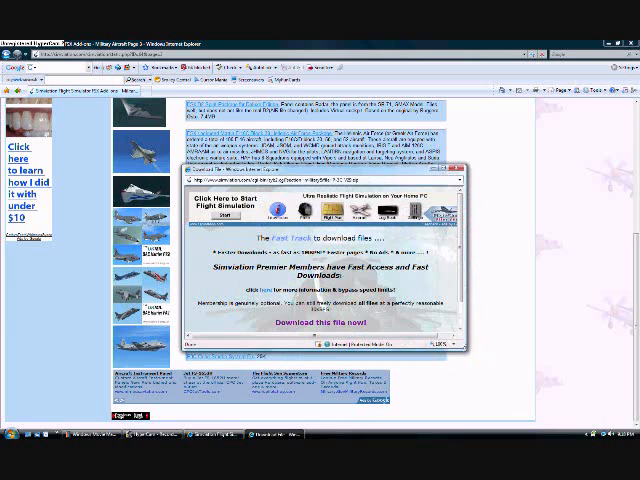
- Minimize Internet Explorer so the folder window shows on the desktop
left_click(460, 172)
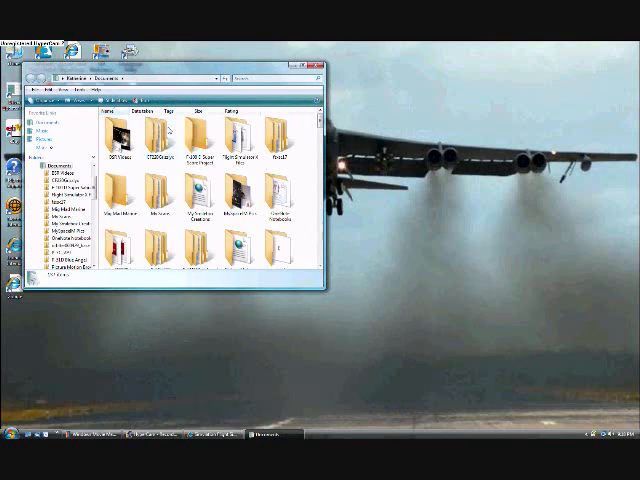
- Maximize Explorer and open the downloaded zipped aircraft file to reach its extraction wizard
left_click(300, 64)
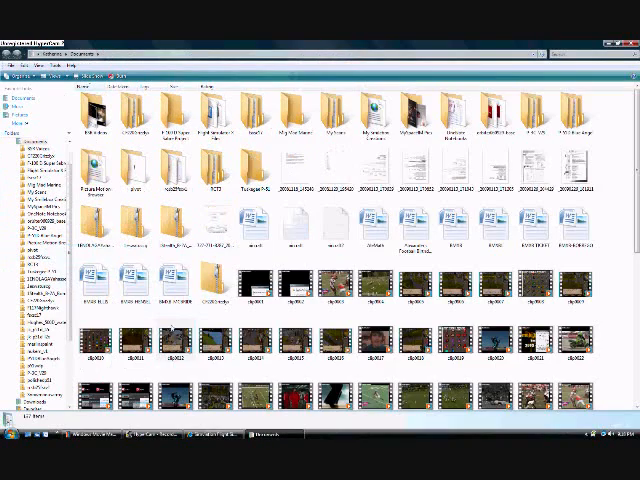
scroll("down", 3)
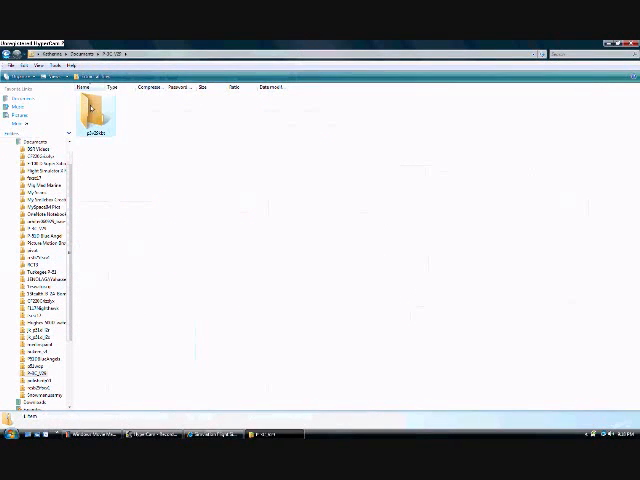
double_click(96, 98)
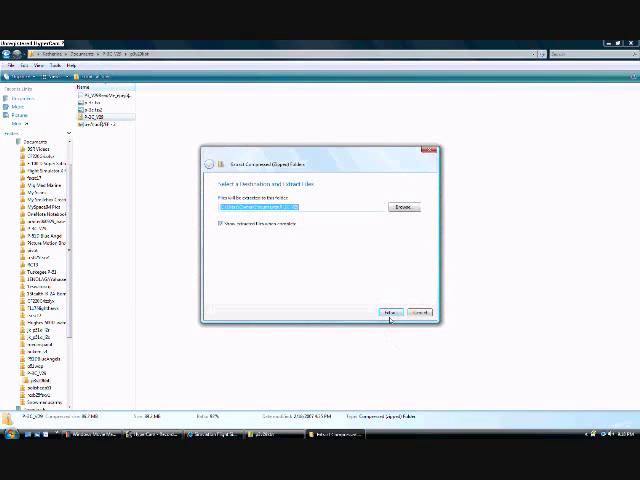
- Extract the aircraft folder to the destination, replacing the existing same-named copy
left_click(392, 316)
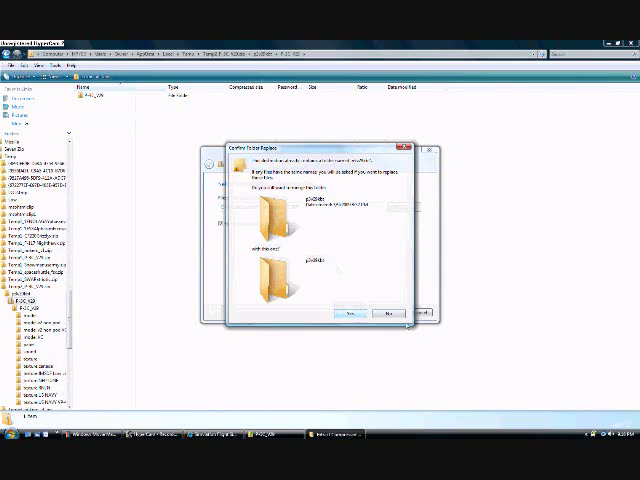
left_click(352, 312)
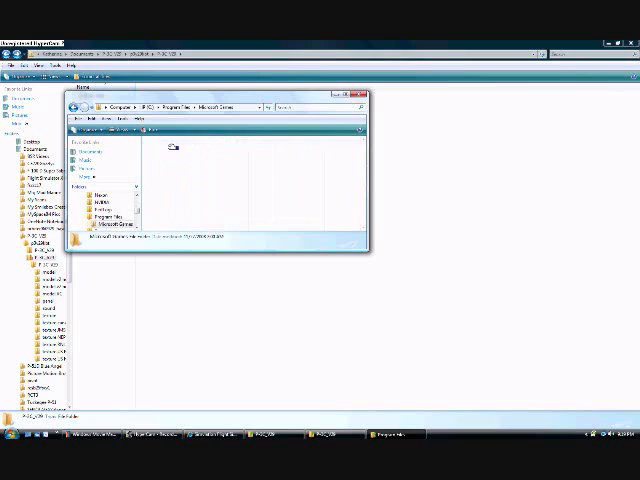
- Paste the P3 folder into Flight Simulator X SimObjects Airplanes, replacing the older version, and launch FSX
double_click(172, 148)
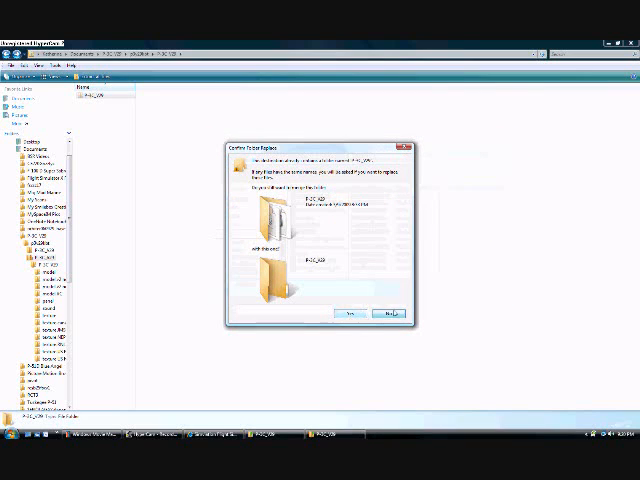
left_click(348, 312)
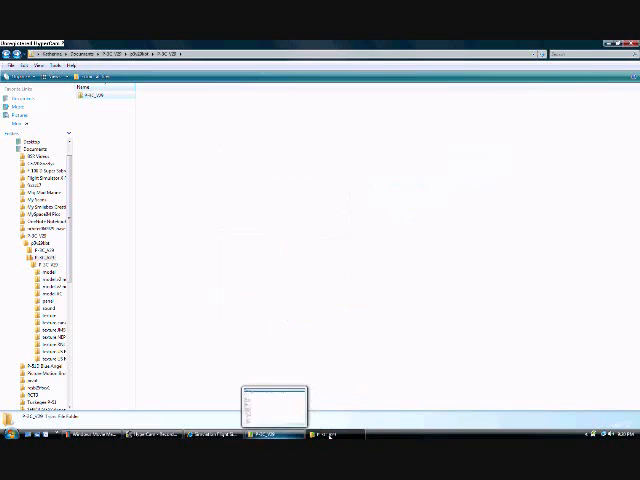
left_click(6, 436)
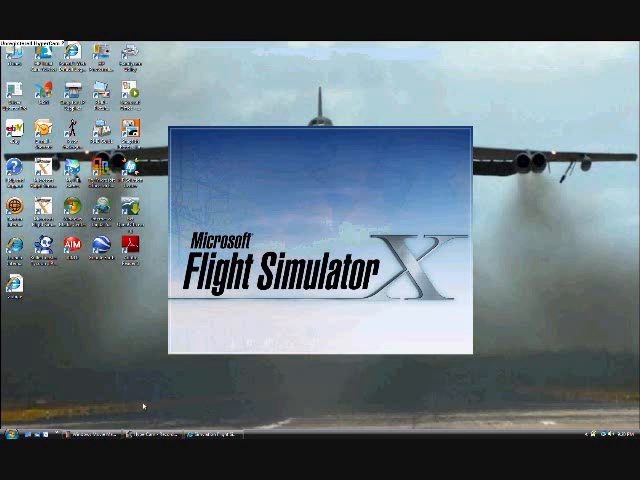
mouse_move(116, 352)
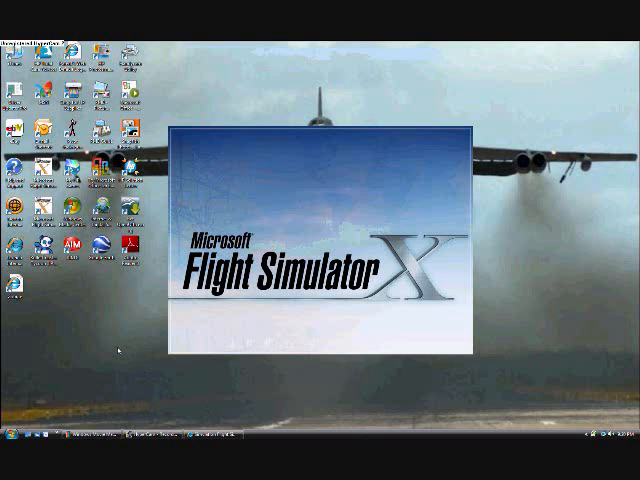